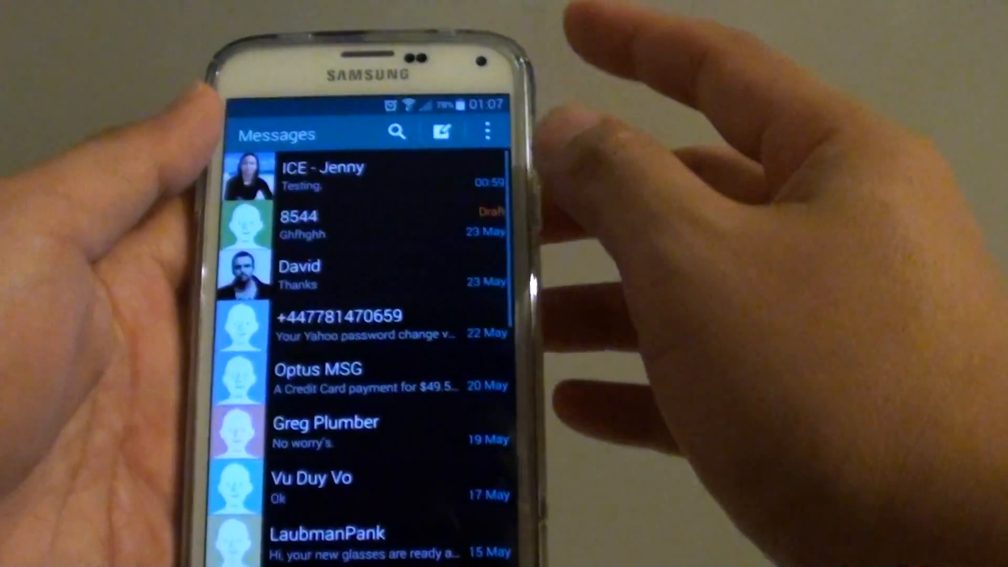
Step: Reach the Signature settings through the Messages overflow menu and Settings
left_click(487, 132)
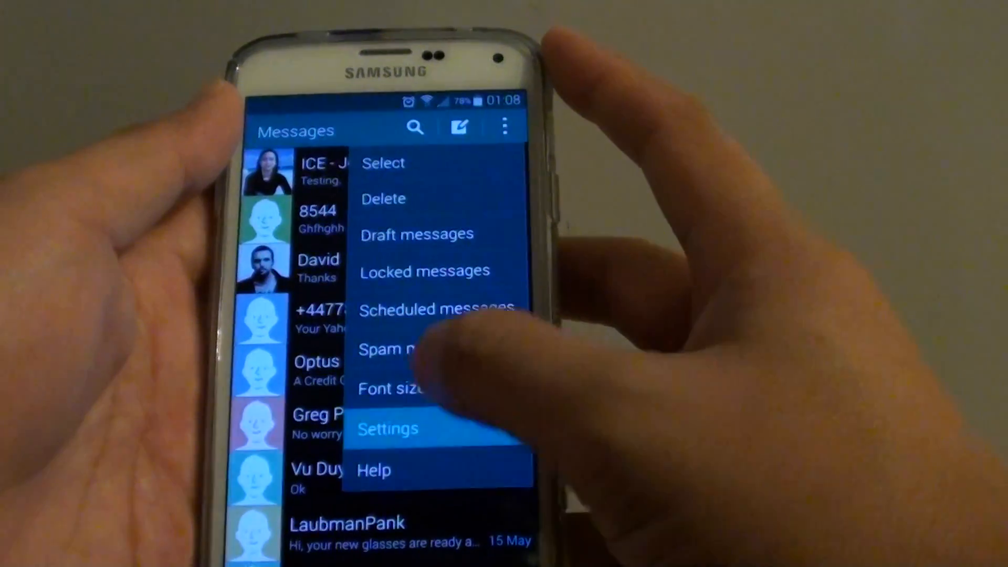
left_click(388, 428)
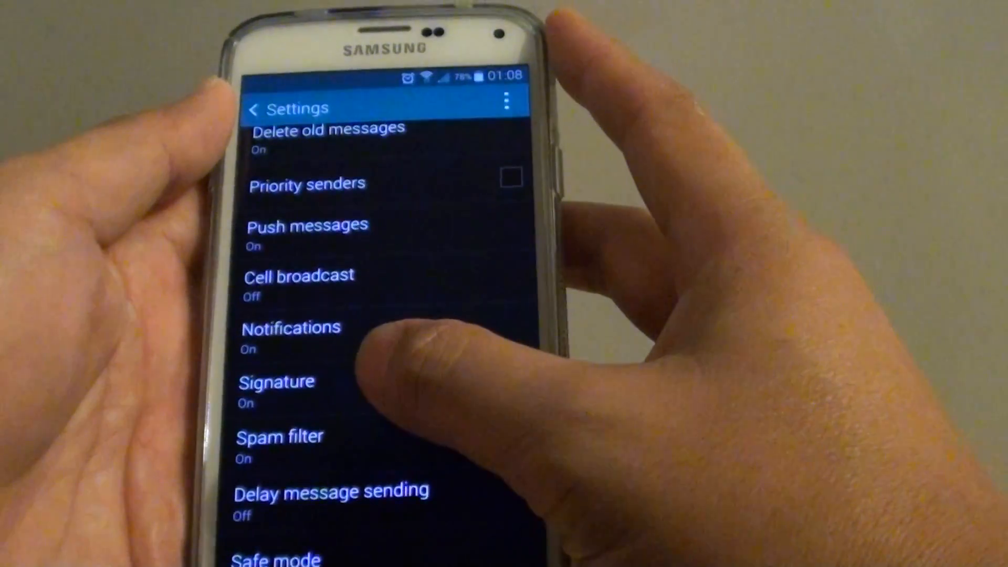
left_click(276, 382)
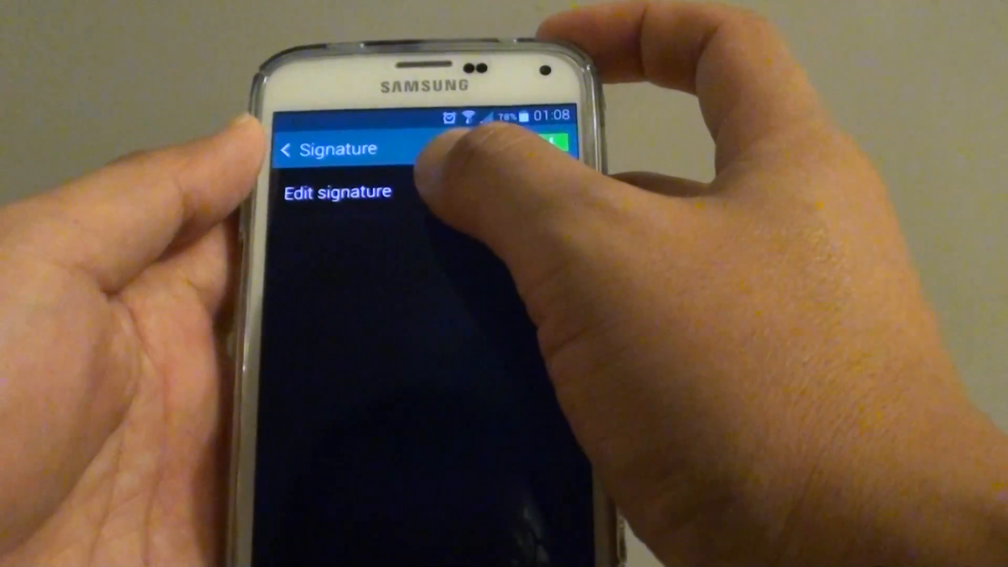
left_click(337, 192)
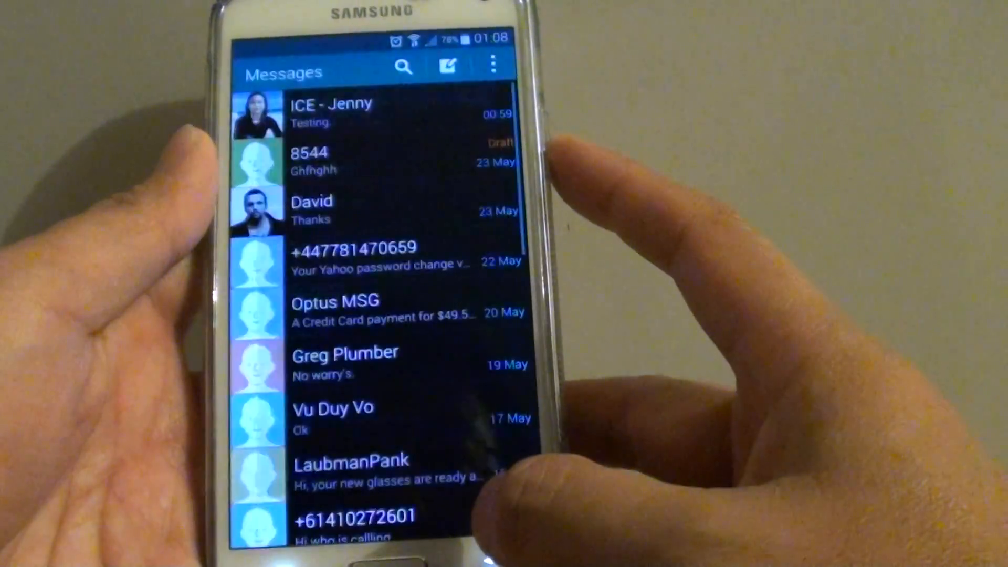
left_click(447, 66)
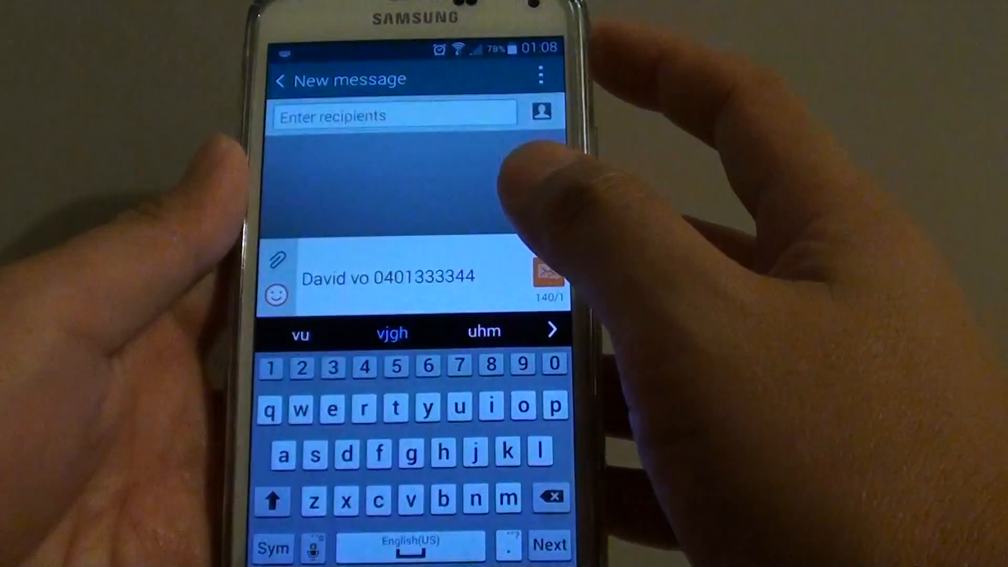